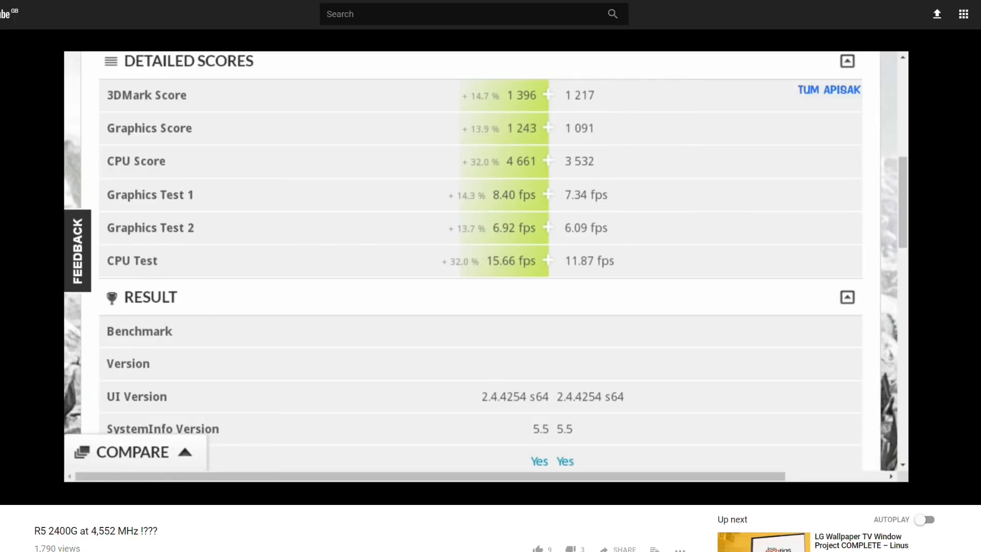
- Scroll down the first run's result page and mark a score value in the comparison
{"action": "scroll", "scroll_direction": "down", "scroll_amount": 3}
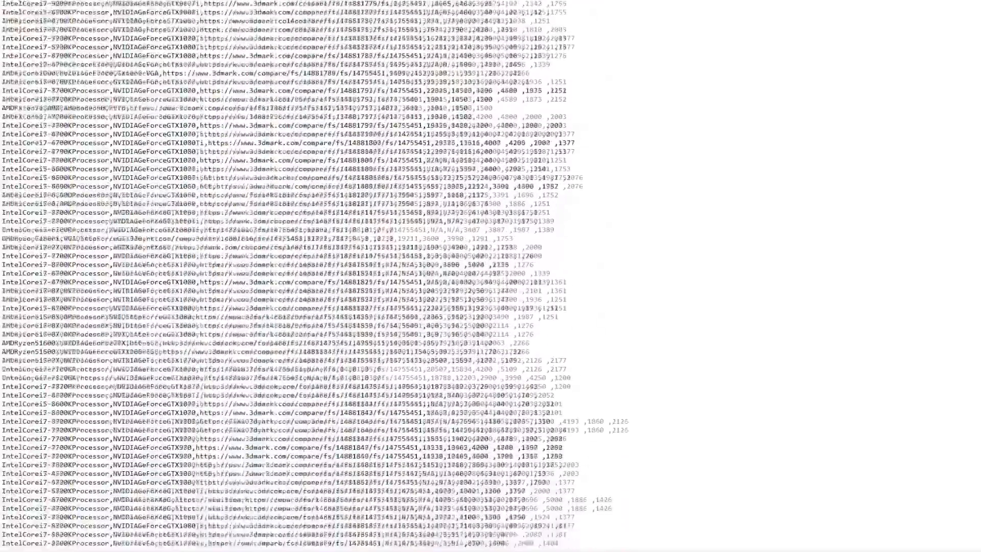
{"action": "scroll", "scroll_direction": "down", "scroll_amount": 3}
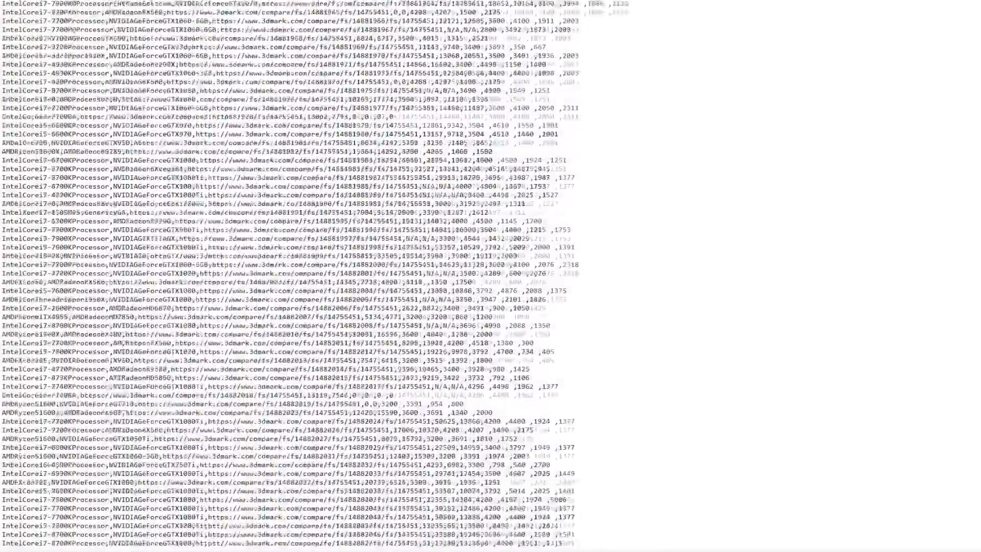
{"action": "scroll", "scroll_direction": "down", "scroll_amount": 3}
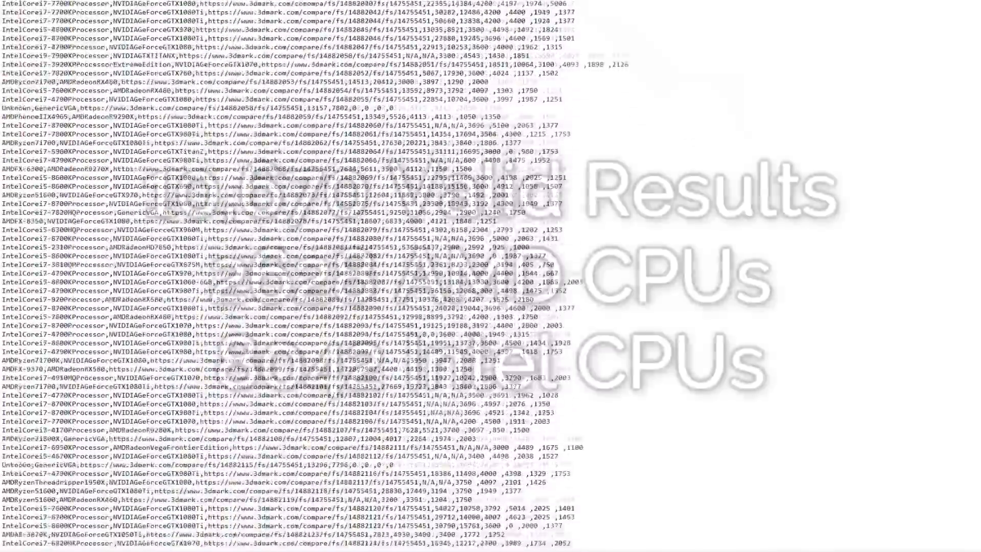
{"action": "scroll", "scroll_direction": "down", "scroll_amount": 3}
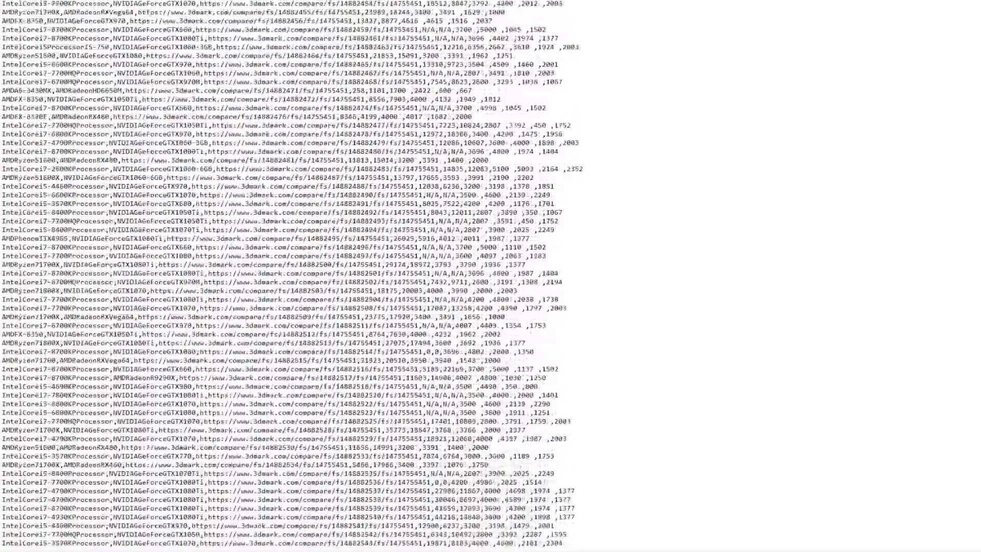
{"action": "scroll", "scroll_direction": "down", "scroll_amount": 3}
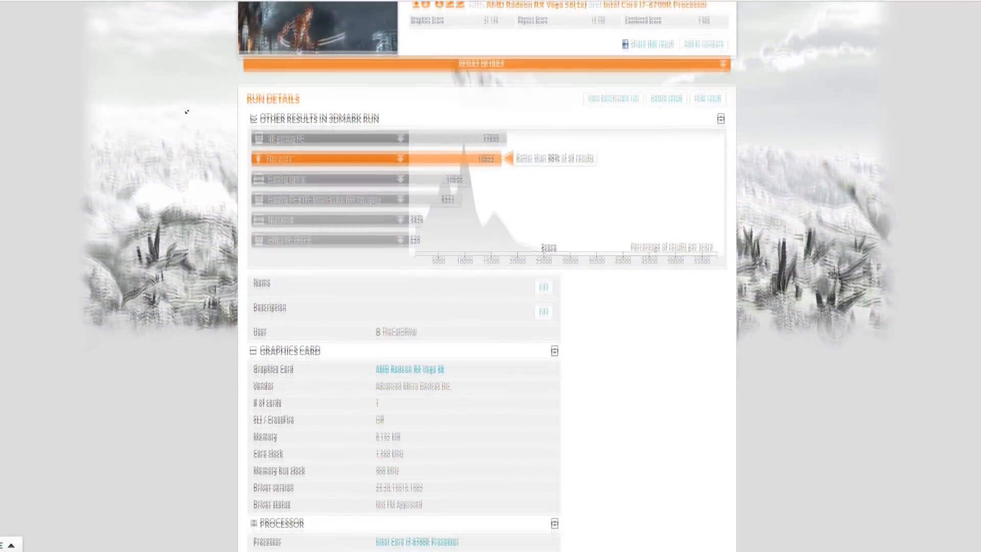
{"action": "scroll", "scroll_direction": "down", "scroll_amount": 3}
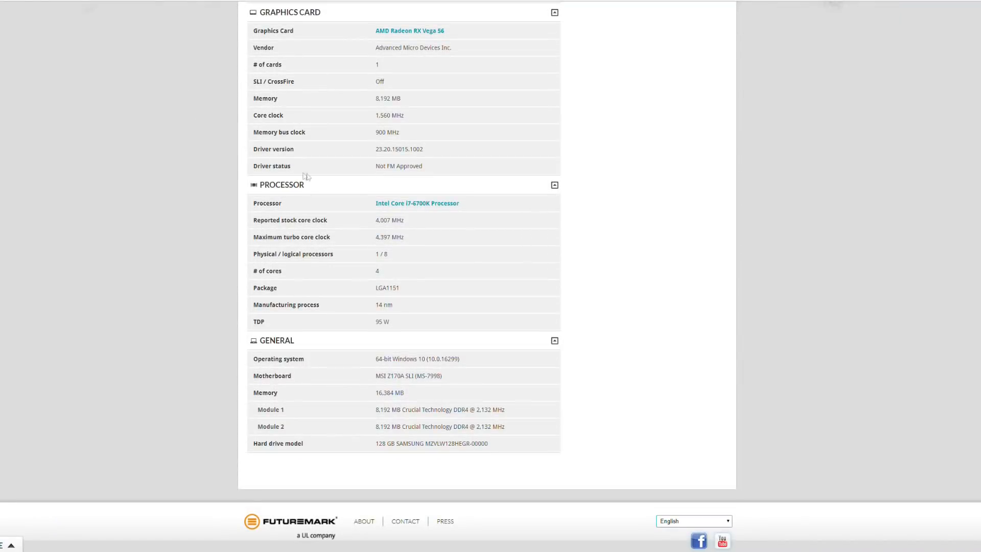
{"action": "double_click", "coordinate": [389, 219]}
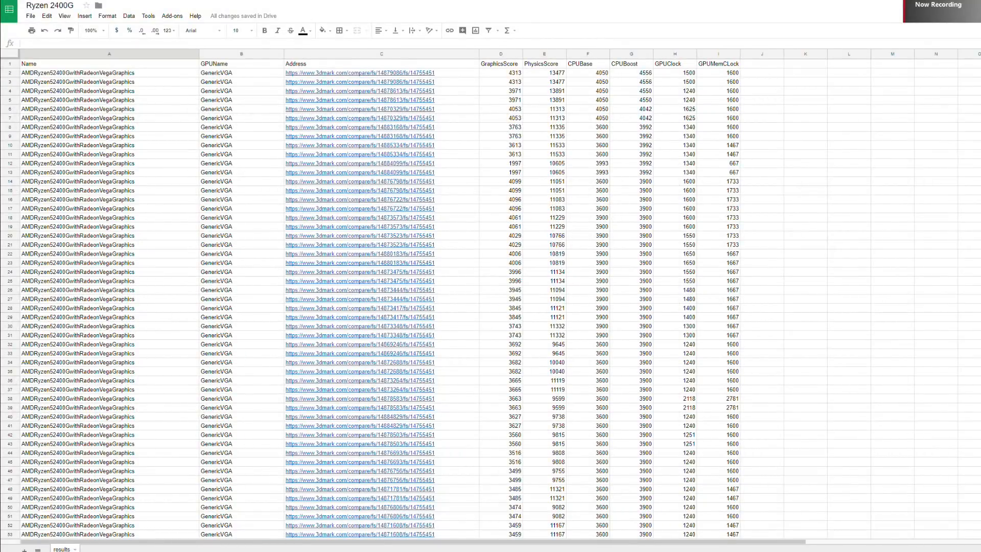
- Scroll further through the result details toward the Processor section
{"action": "scroll", "scroll_direction": "down", "scroll_amount": 3}
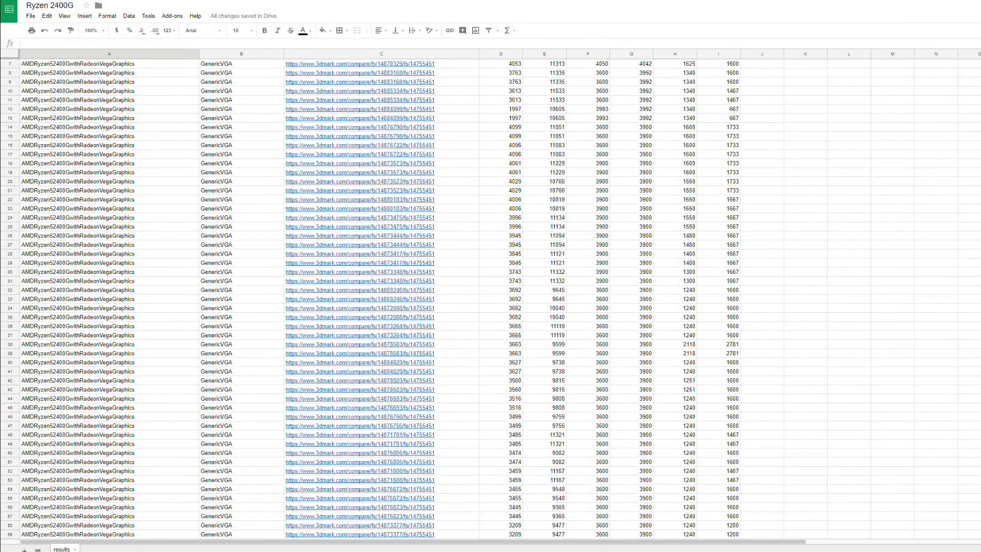
{"action": "scroll", "scroll_direction": "down", "scroll_amount": 3}
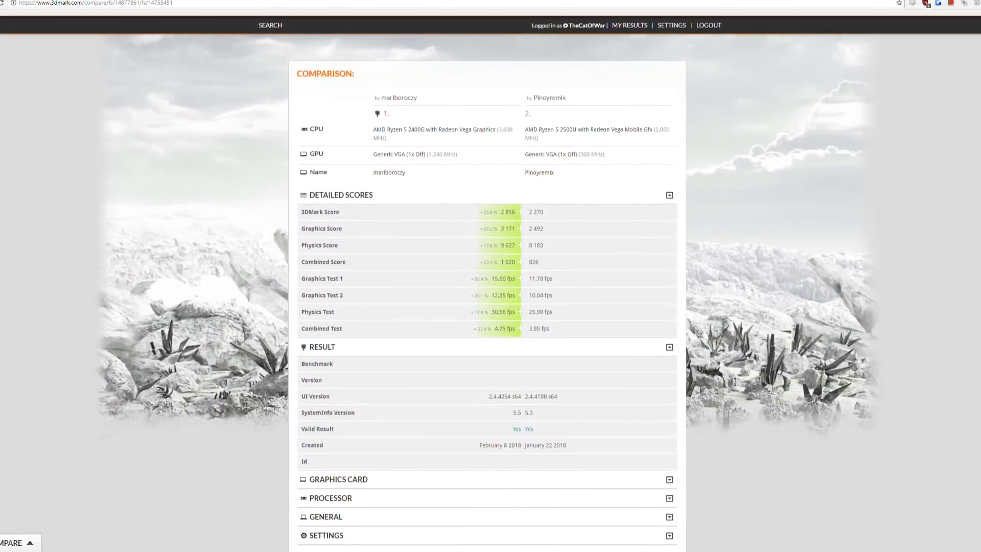
{"action": "scroll", "scroll_direction": "down", "scroll_amount": 3}
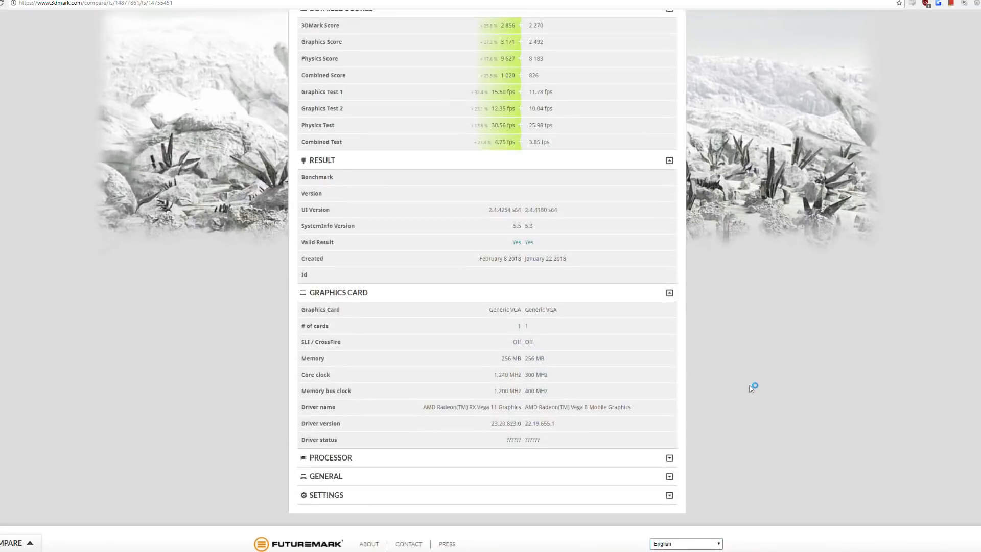
{"action": "scroll", "scroll_direction": "up", "scroll_amount": 3}
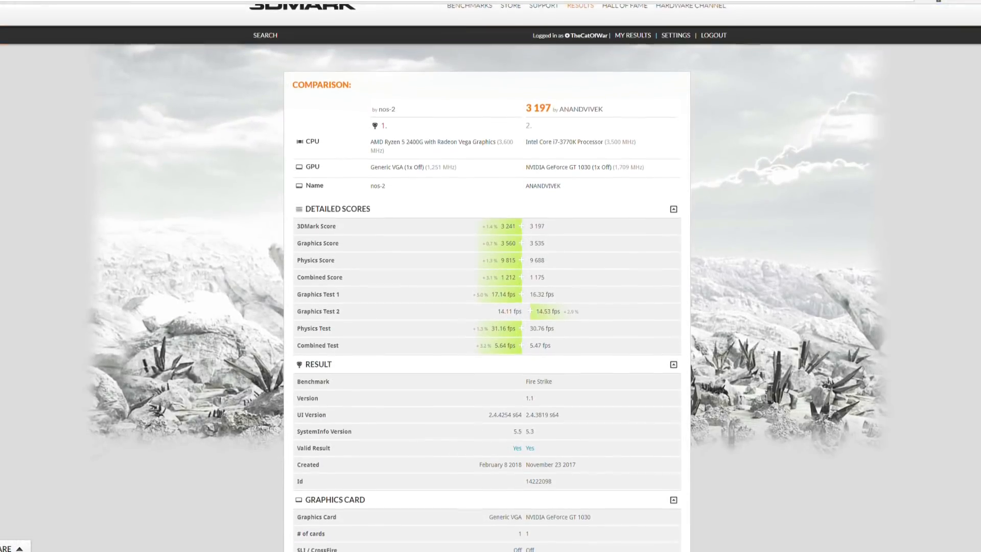
{"action": "scroll", "scroll_direction": "down", "scroll_amount": 3}
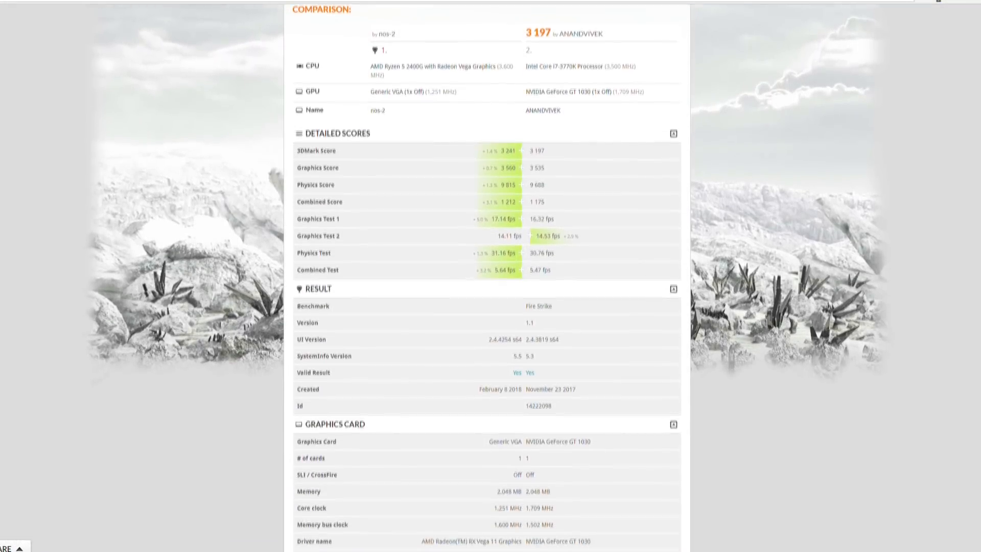
{"action": "scroll", "scroll_direction": "down", "scroll_amount": 3}
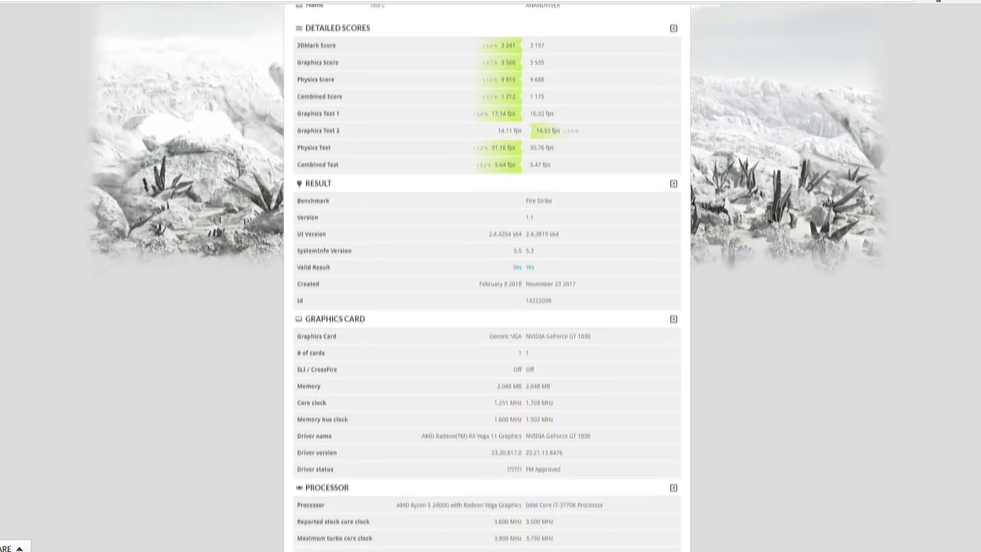
{"action": "scroll", "scroll_direction": "down", "scroll_amount": 3}
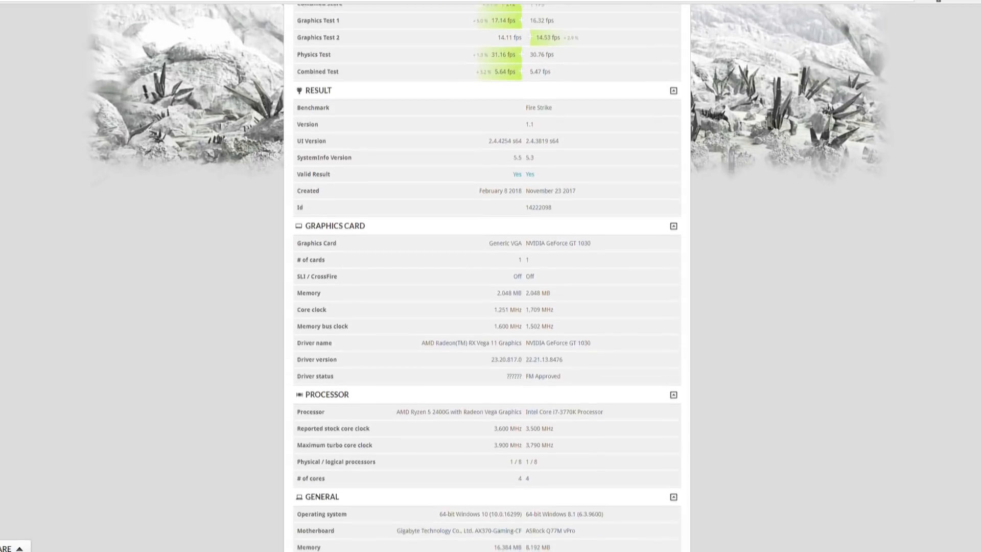
{"action": "scroll", "scroll_direction": "down", "scroll_amount": 3}
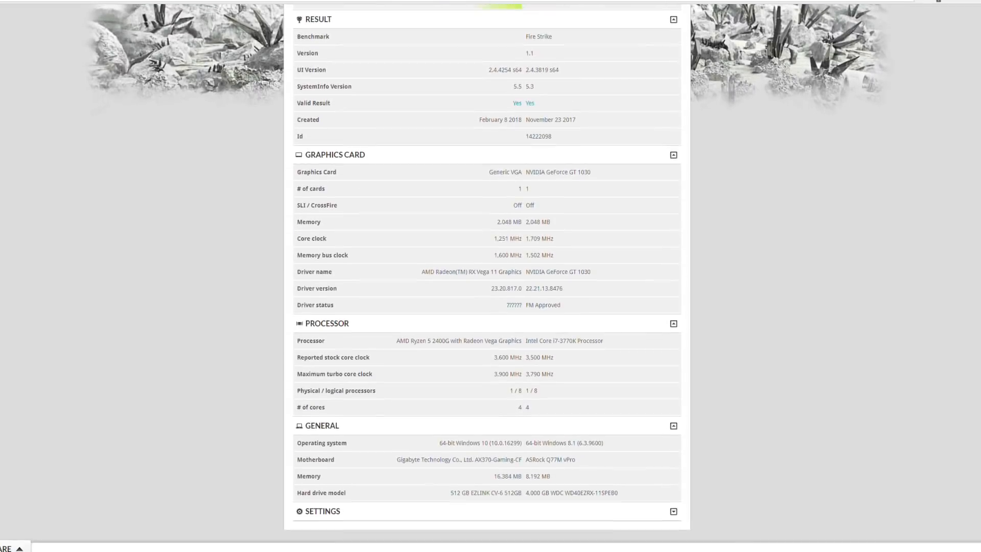
{"action": "scroll", "scroll_direction": "down", "scroll_amount": 3}
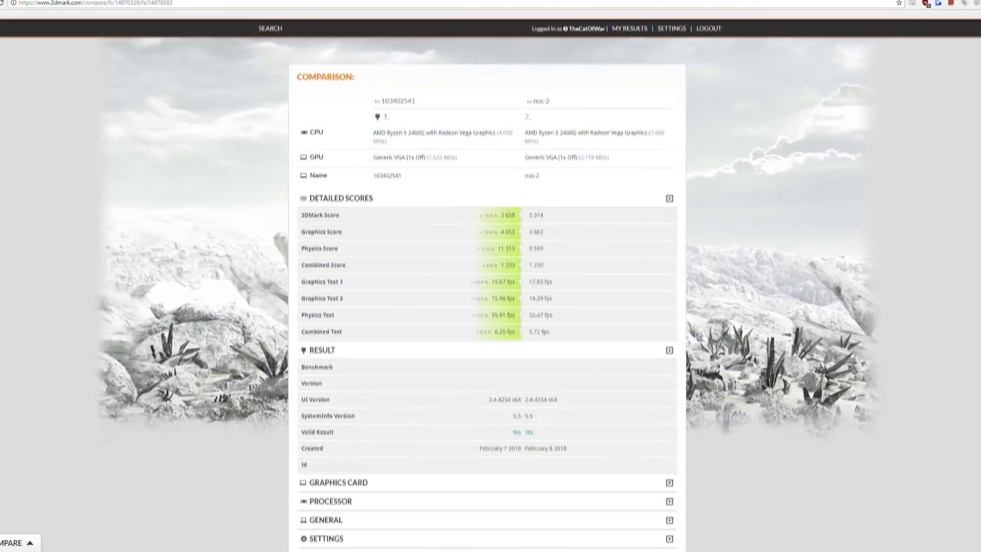
- Select the 4,556 MHz Maximum turbo core clock value and a value above it in the Processor section
{"action": "scroll", "scroll_direction": "up", "scroll_amount": 3}
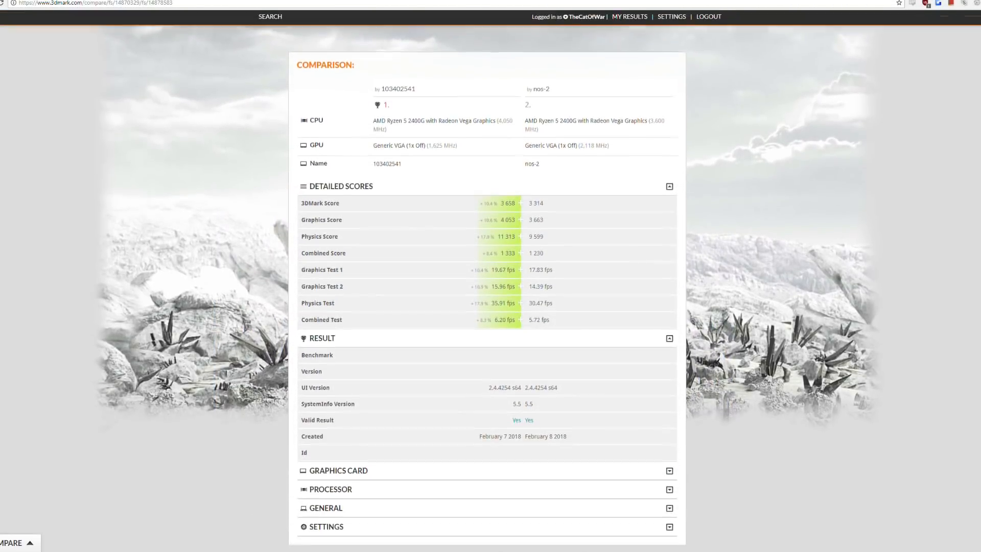
{"action": "scroll", "scroll_direction": "down", "scroll_amount": 3}
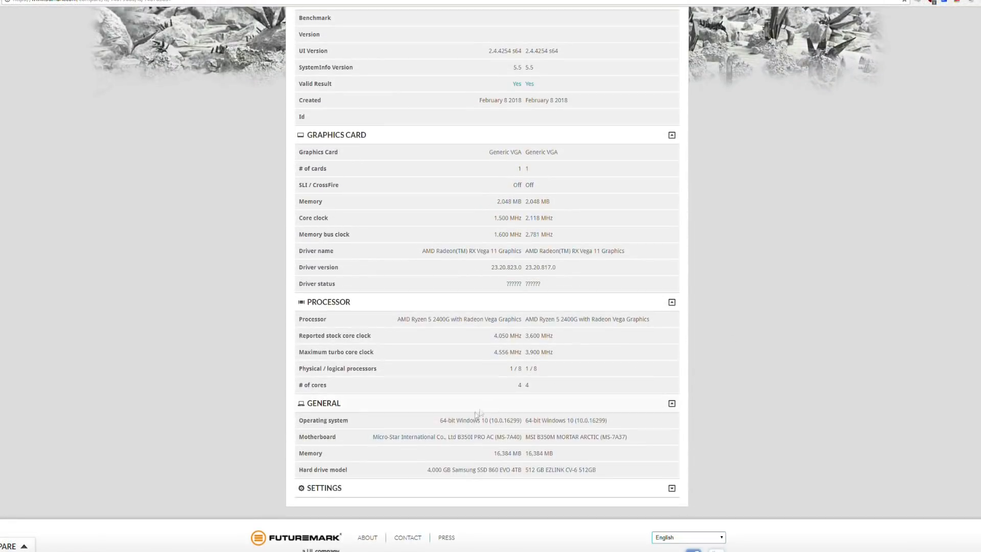
{"action": "double_click", "coordinate": [507, 352]}
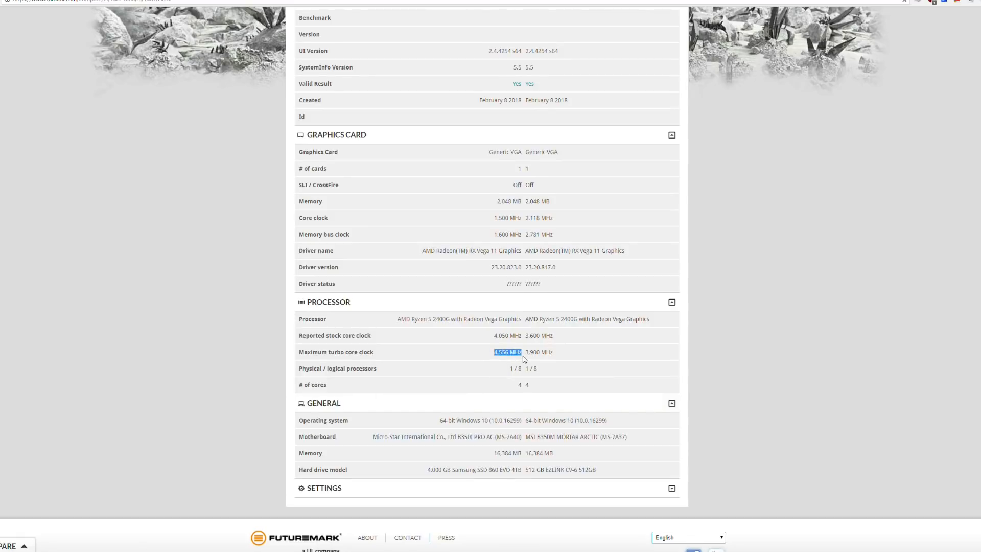
{"action": "scroll", "scroll_direction": "up", "scroll_amount": 3}
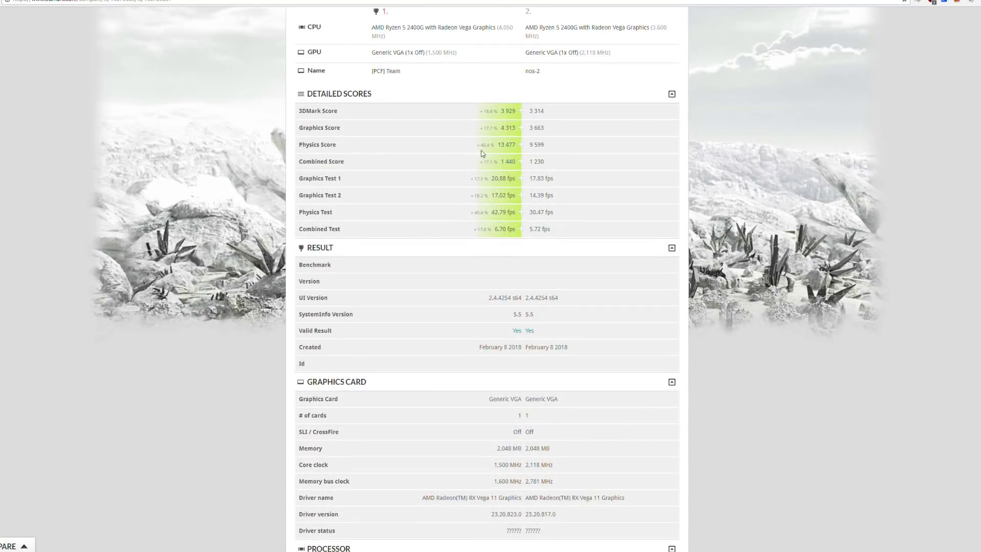
{"action": "double_click", "coordinate": [506, 144]}
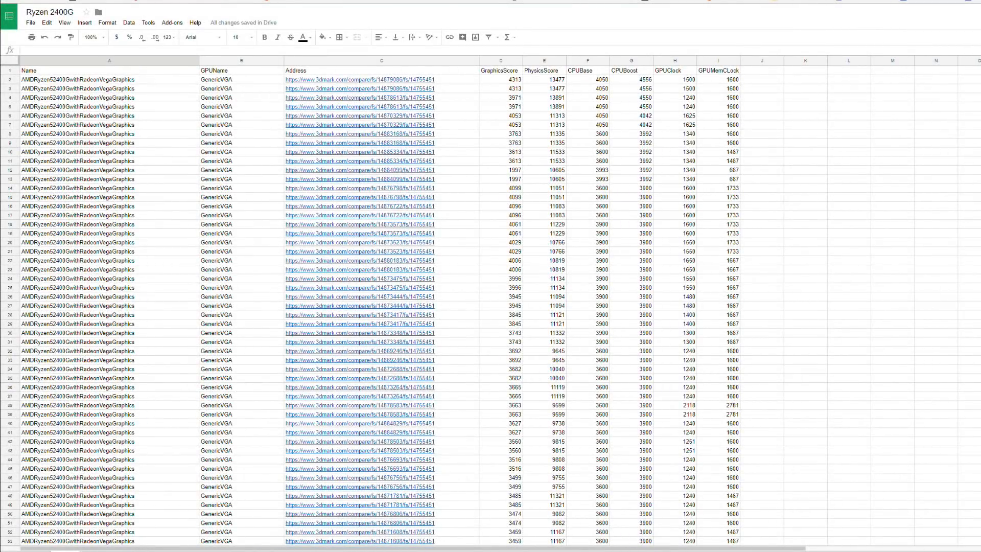
{"action": "scroll", "scroll_direction": "down", "scroll_amount": 3}
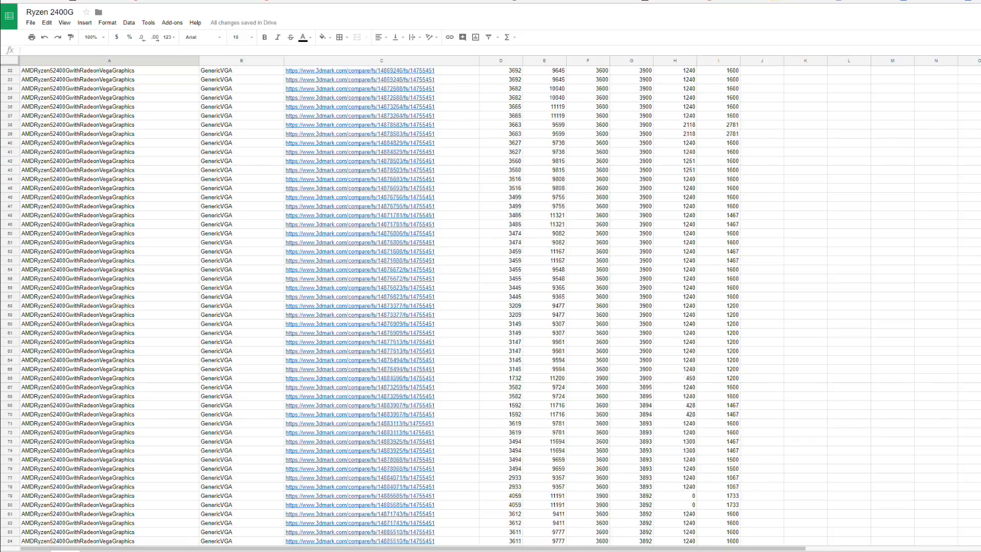
{"action": "scroll", "scroll_direction": "down", "scroll_amount": 3}
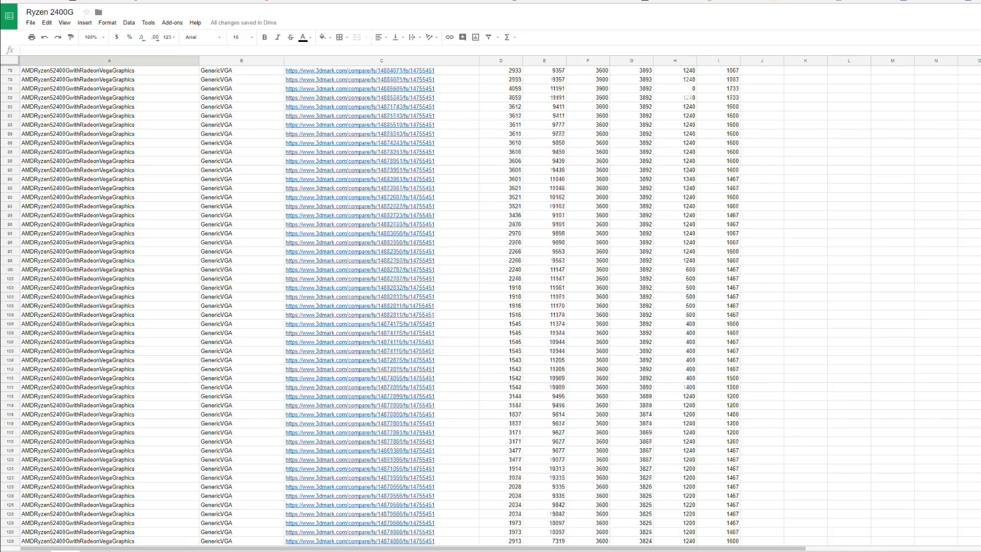
{"action": "scroll", "scroll_direction": "down", "scroll_amount": 3}
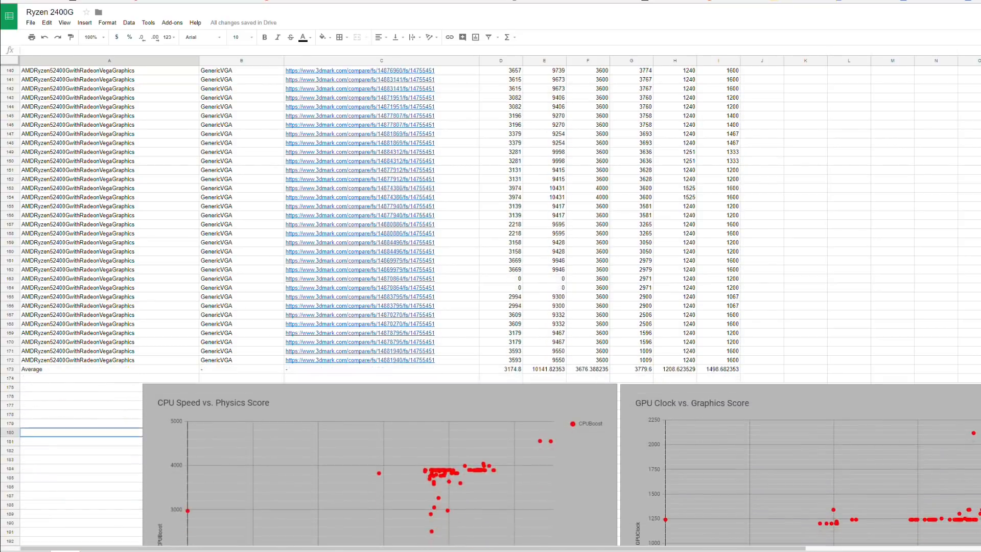